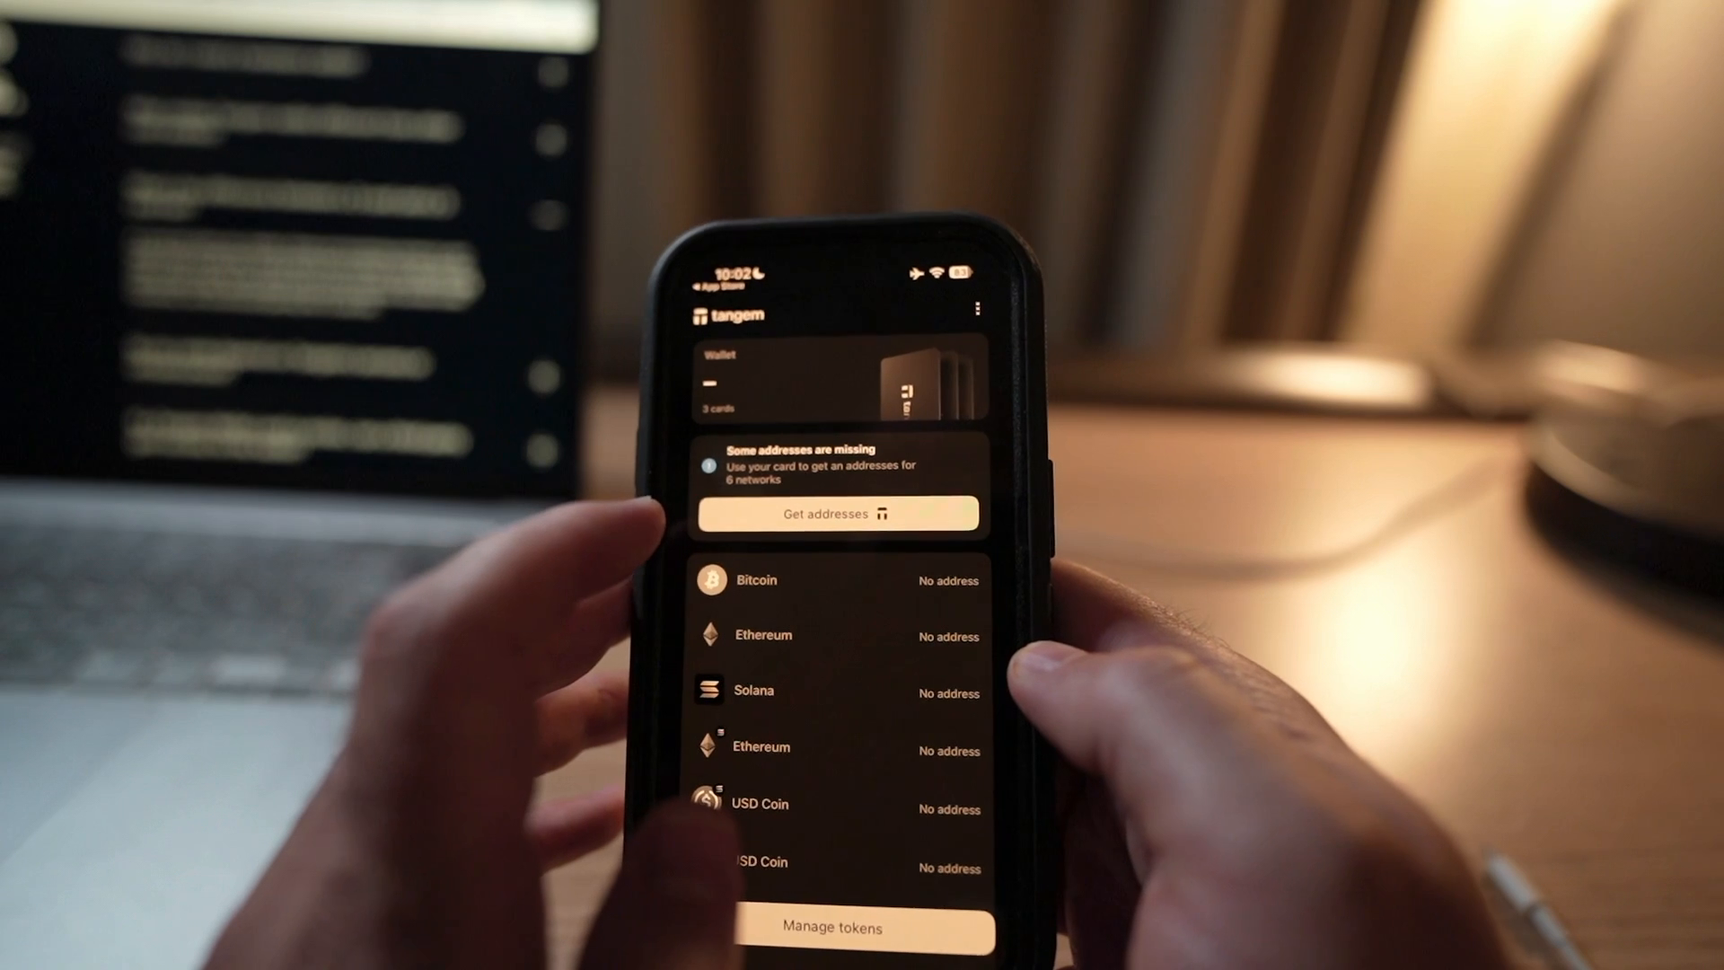
Step: Choose "Get addresses" on the missing-addresses banner to request the 6 network addresses
{"action": "left_click", "coordinate": [839, 514]}
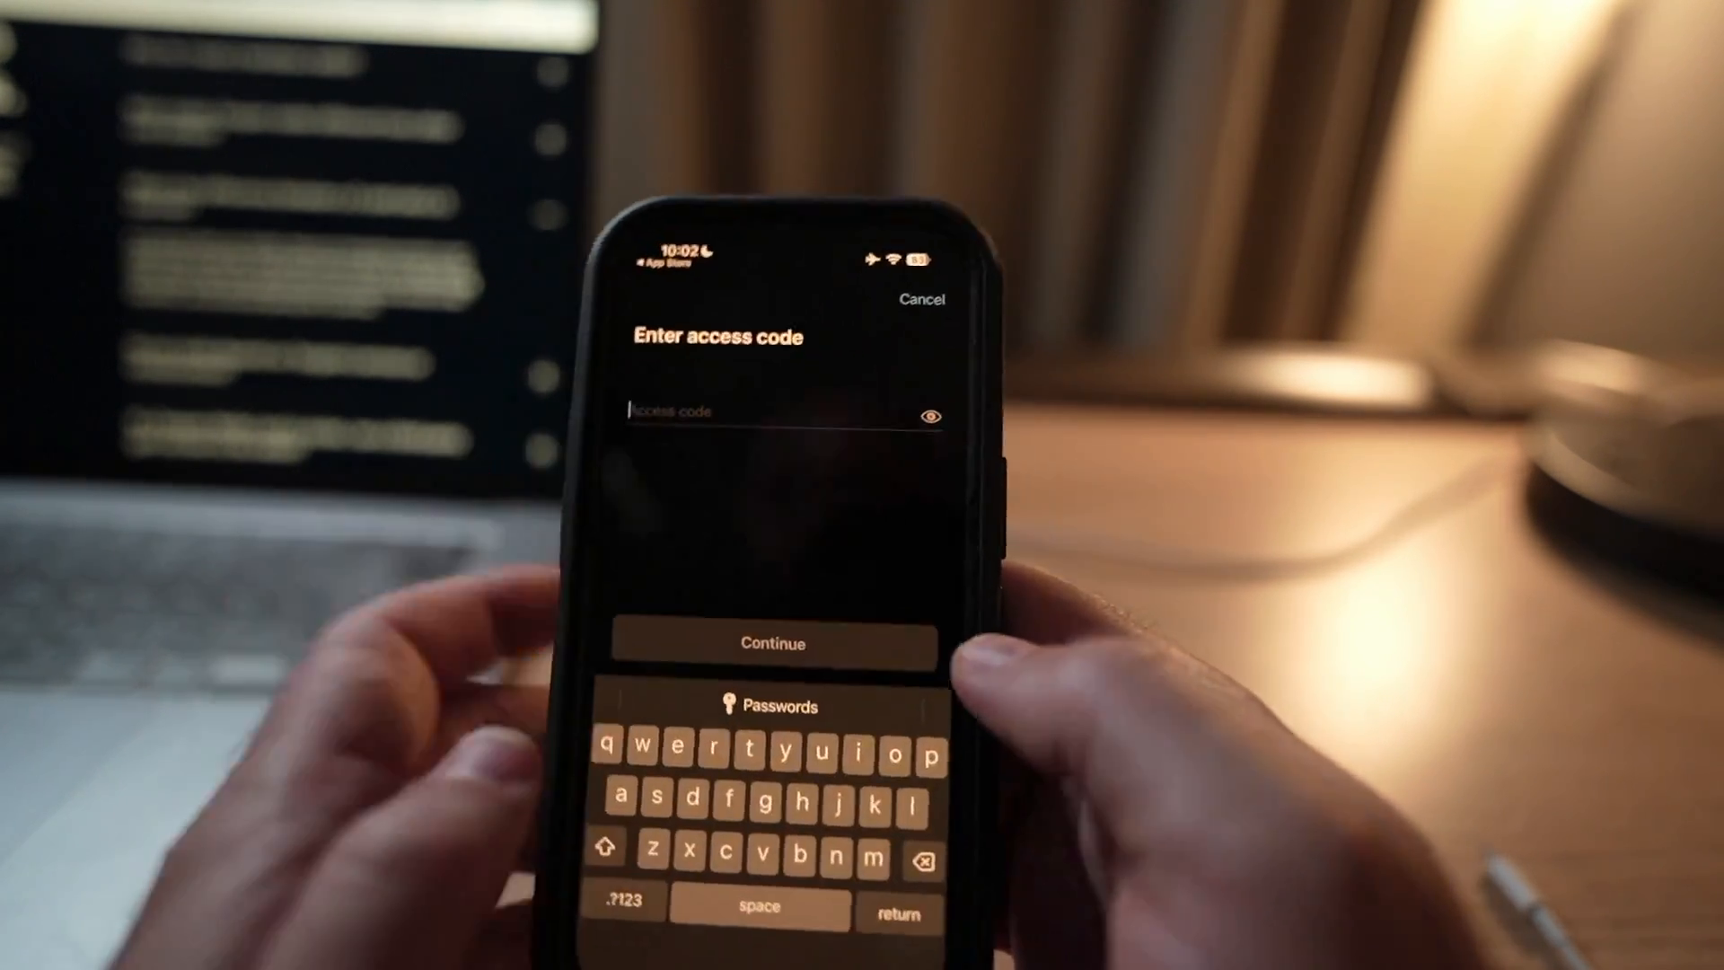